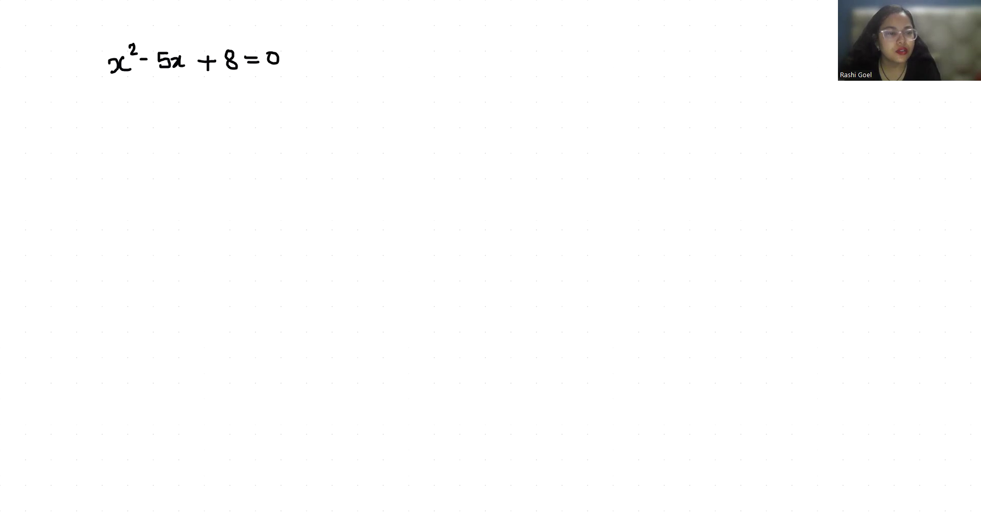
{"action": "type", "text": "x = -b ±"}
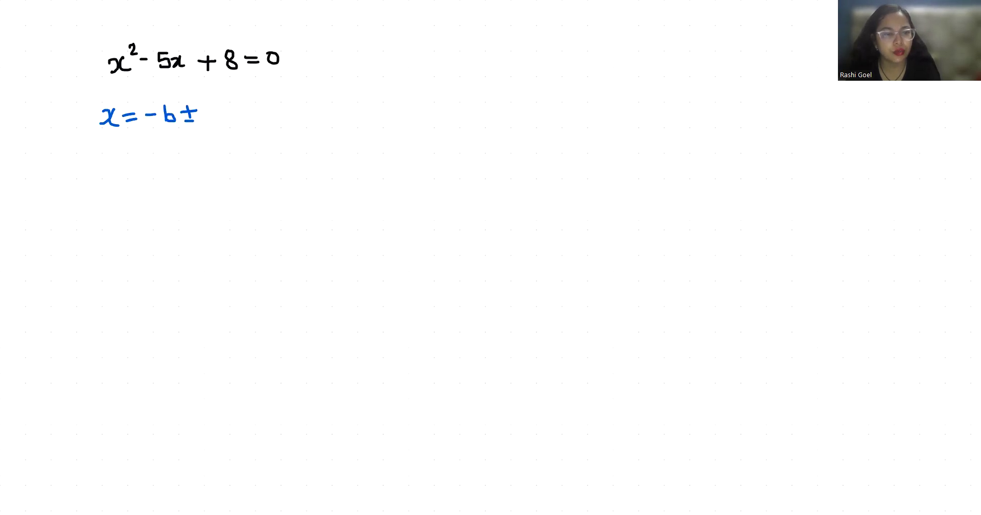